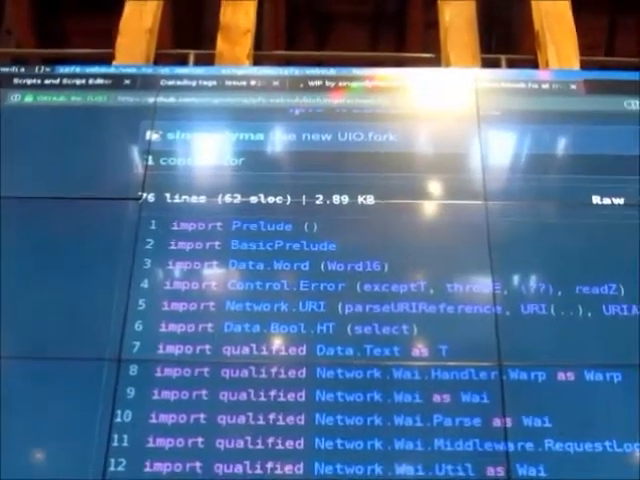
{"action": "scroll", "scroll_direction": "down", "scroll_amount": 3}
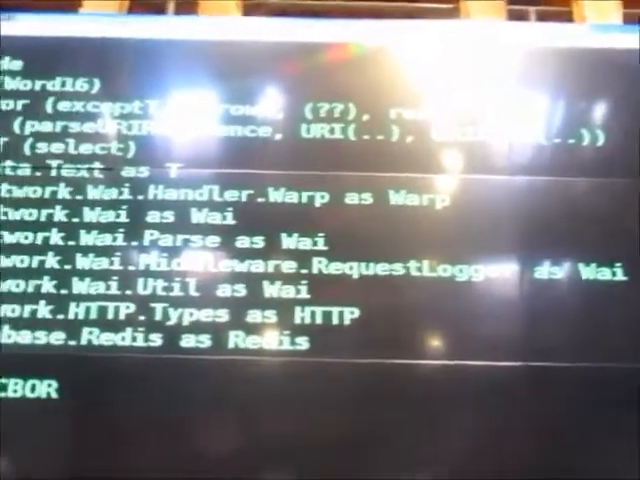
{"action": "scroll", "scroll_direction": "down", "scroll_amount": 3}
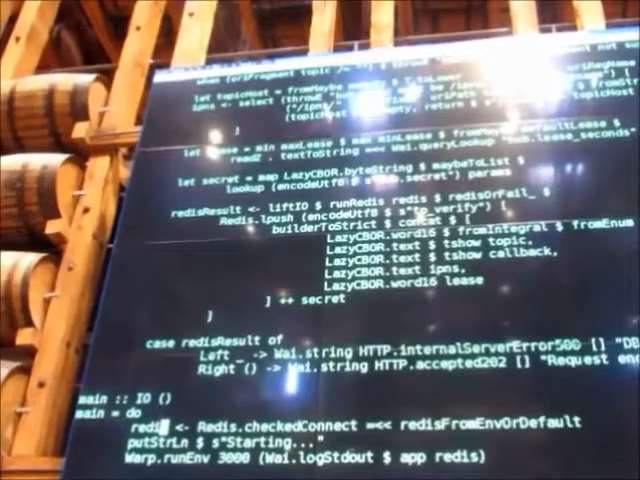
{"action": "scroll", "scroll_direction": "up", "scroll_amount": 3}
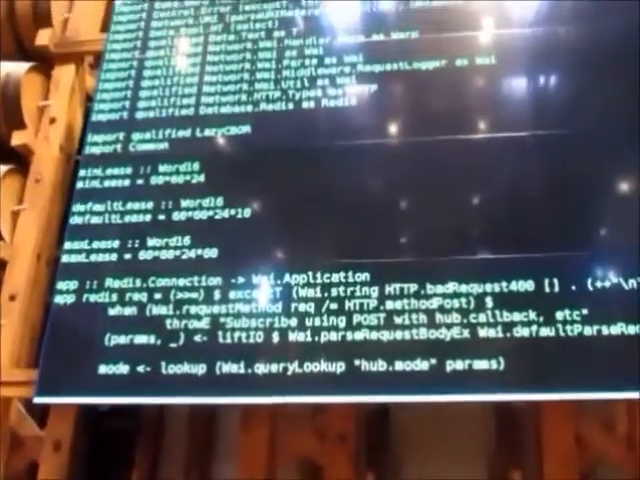